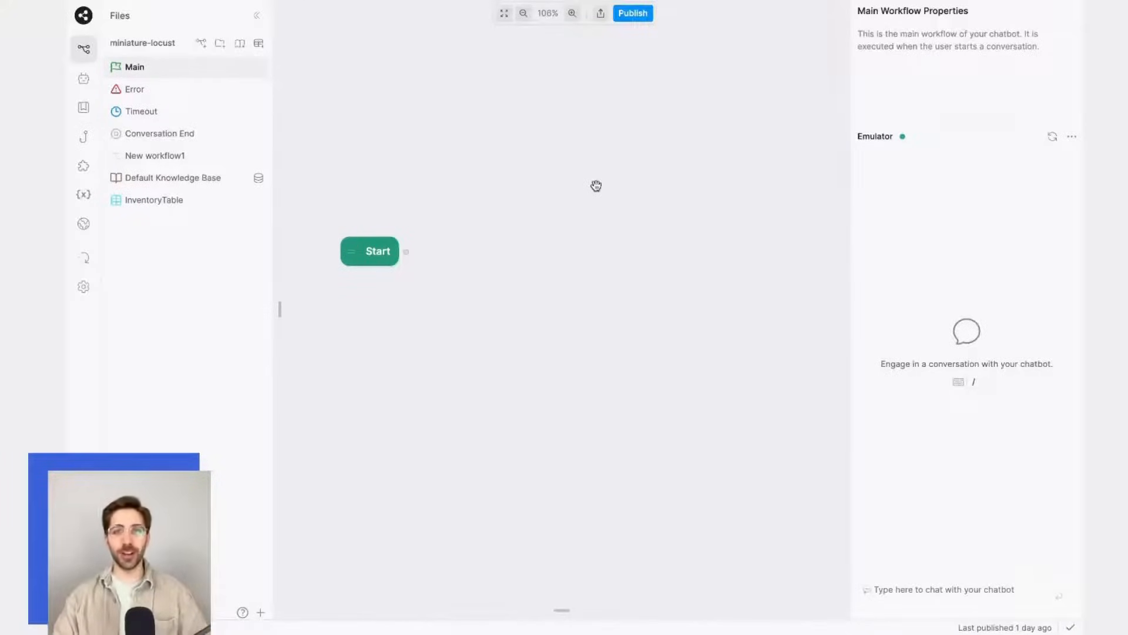
Add an autonomous node, Autonomous2, to the main workflow beside Start.
click(572, 14)
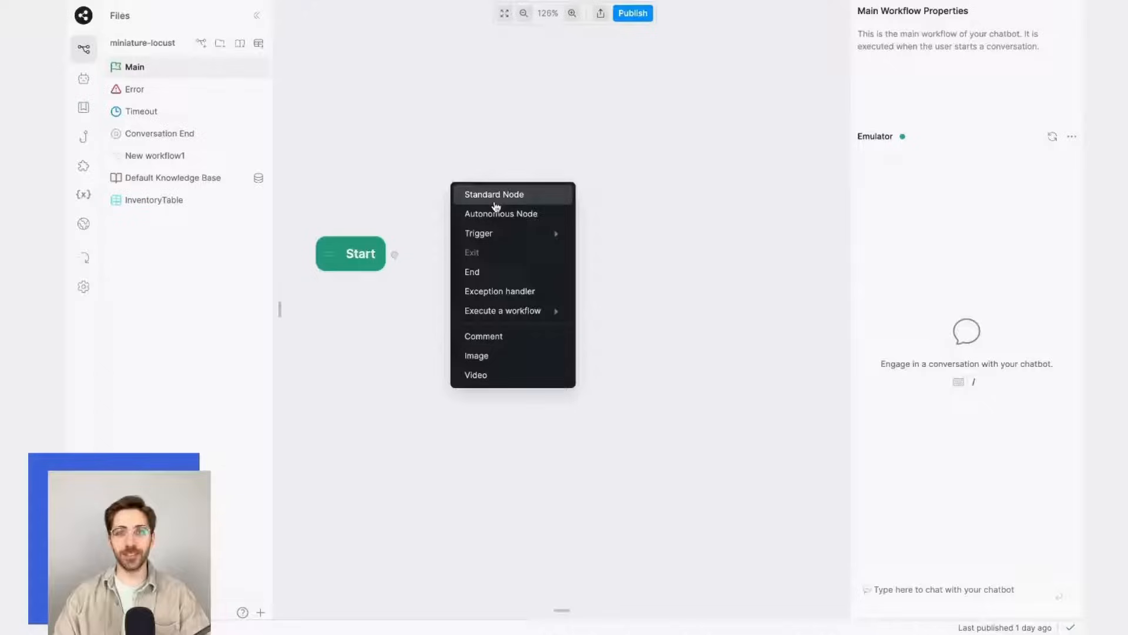
mouse_move(497, 215)
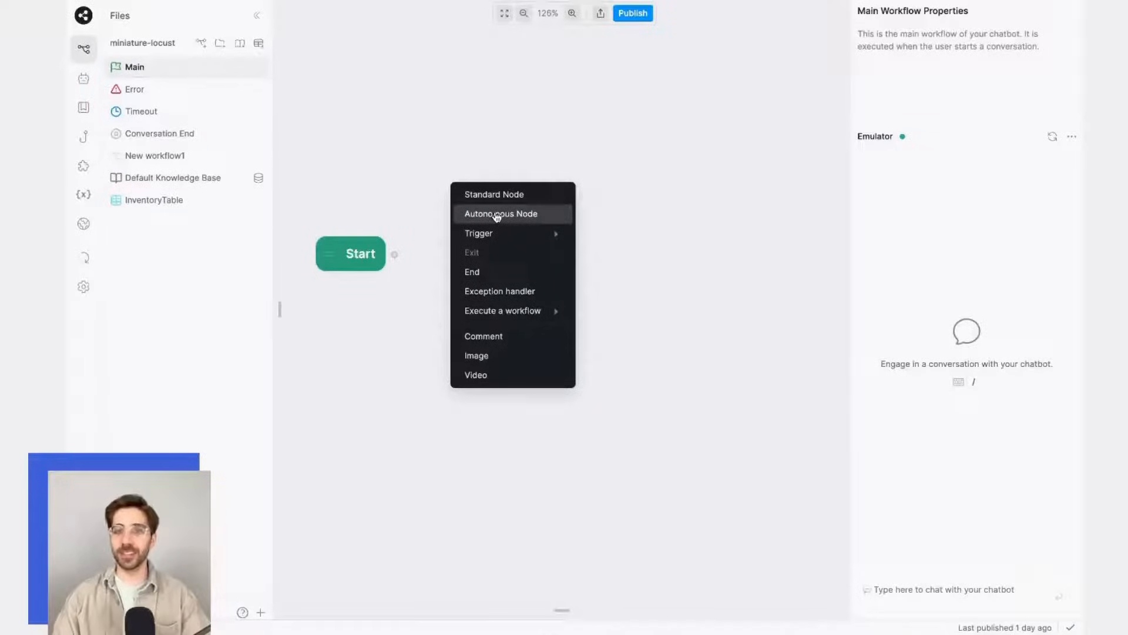
click(500, 213)
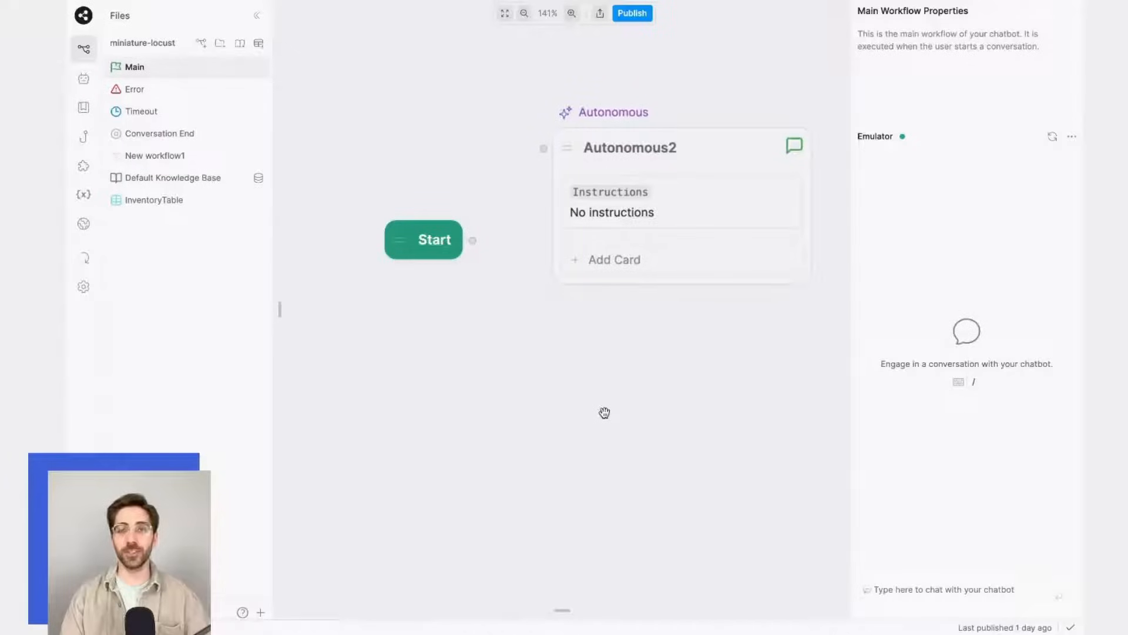
mouse_move(675, 269)
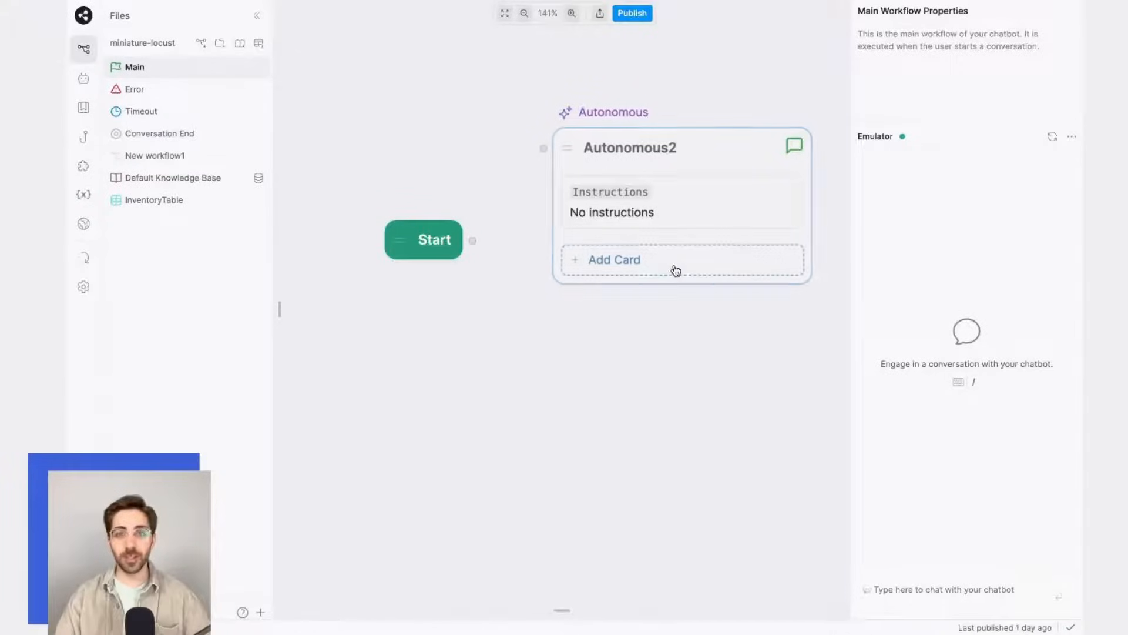
Place a Query Knowledge Bases card from the card library inside Autonomous2.
click(614, 260)
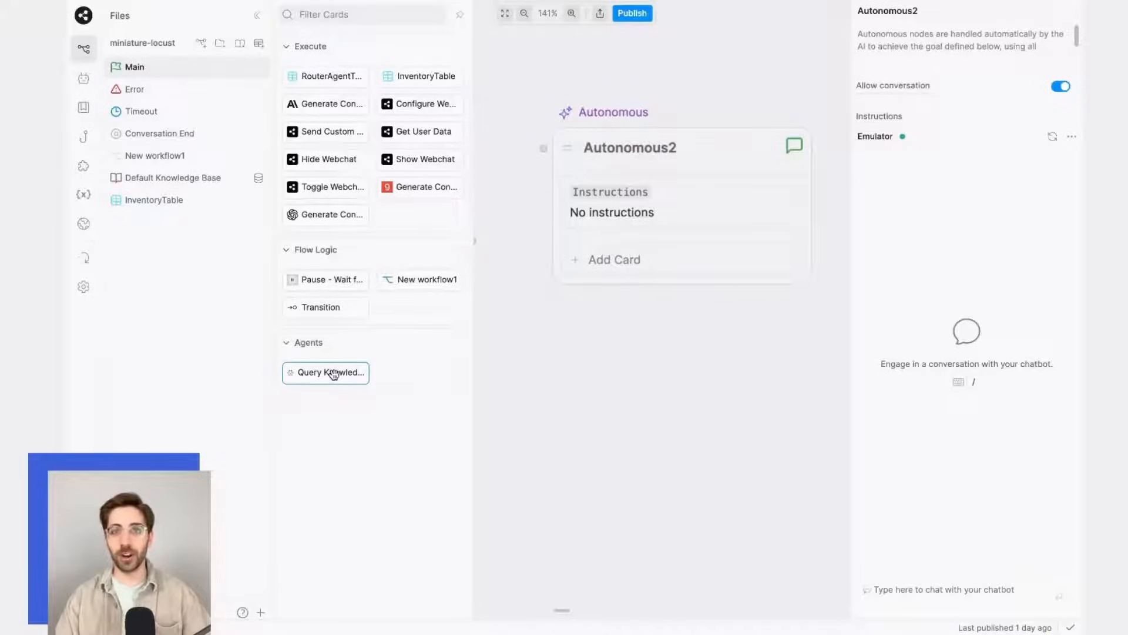
drag(325, 372, 700, 270)
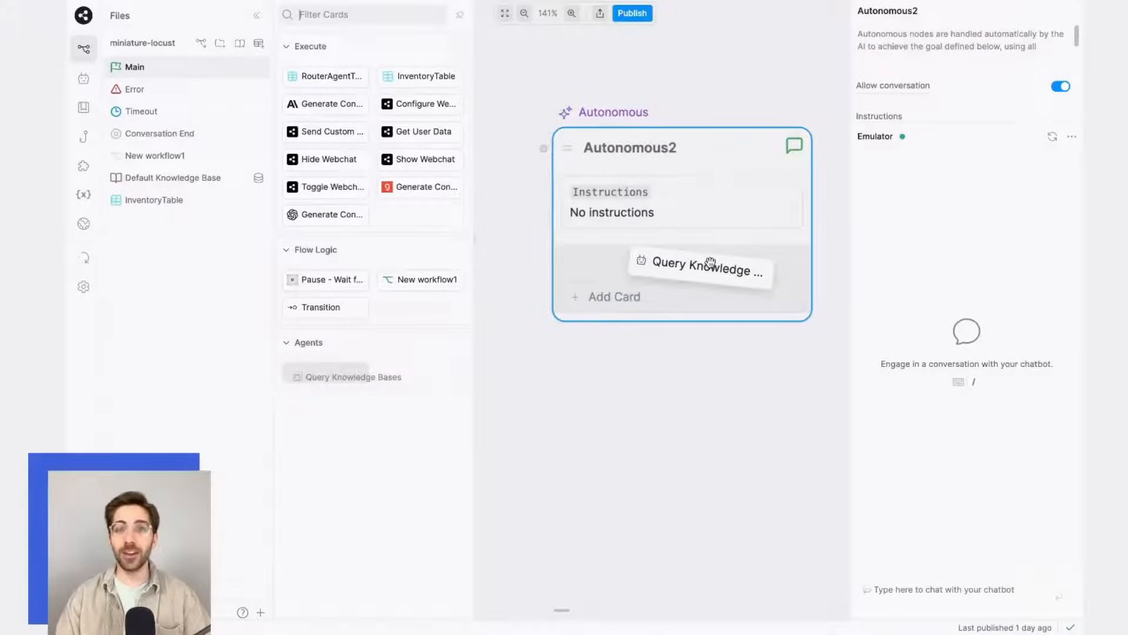
drag(699, 270, 682, 256)
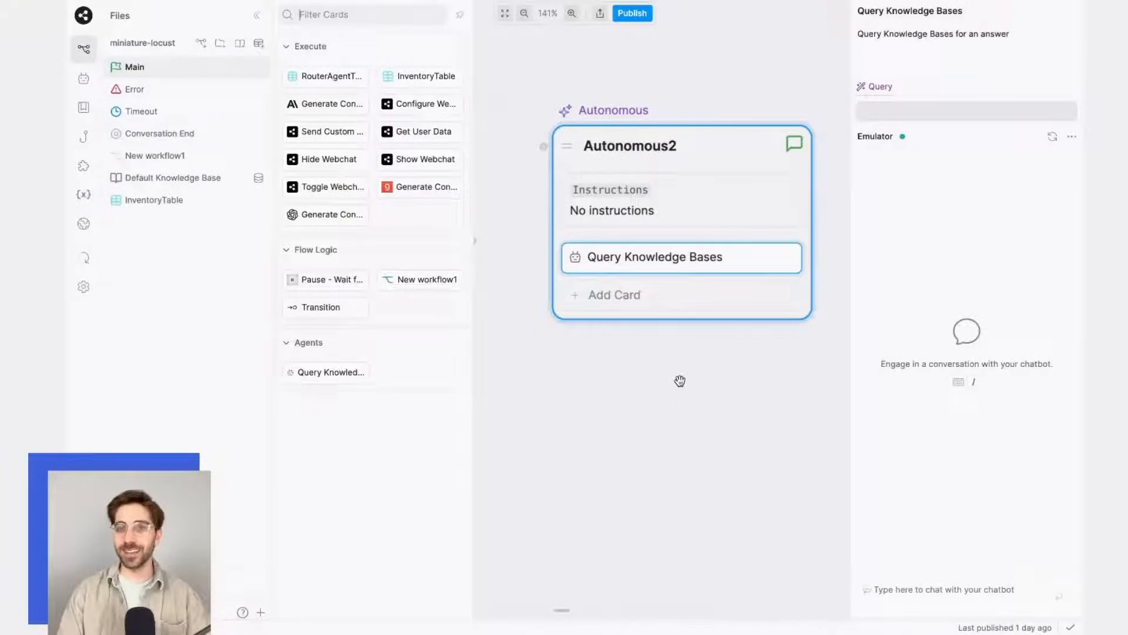
click(680, 380)
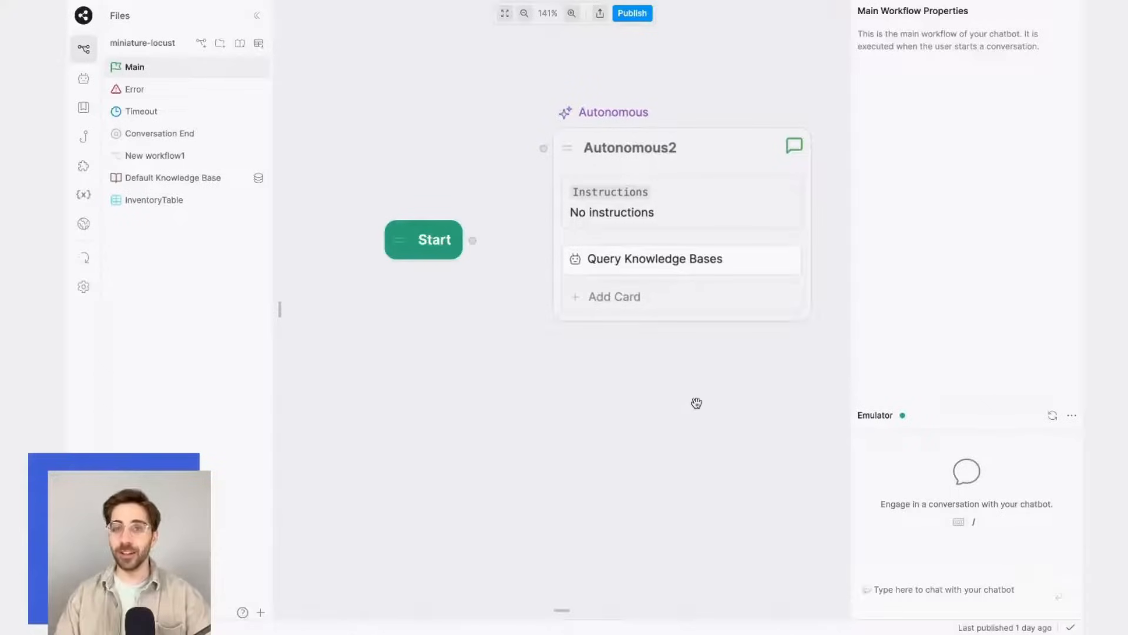
Write Autonomous2's instructions: answer user questions, with the goal to sell a specific product.
click(632, 147)
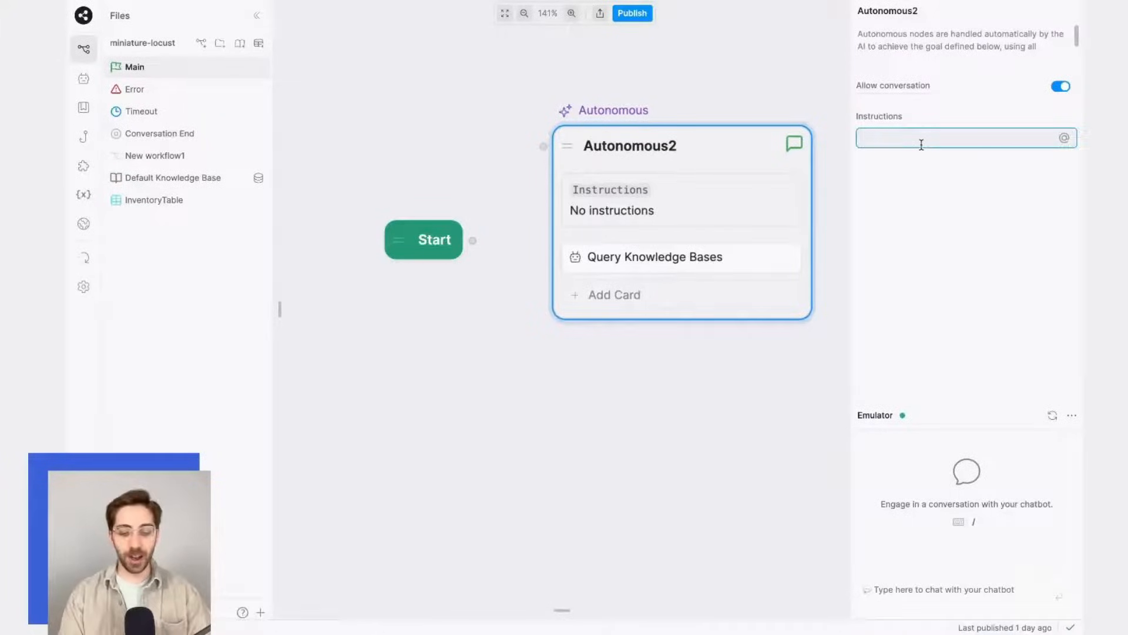
text(Answer ant)
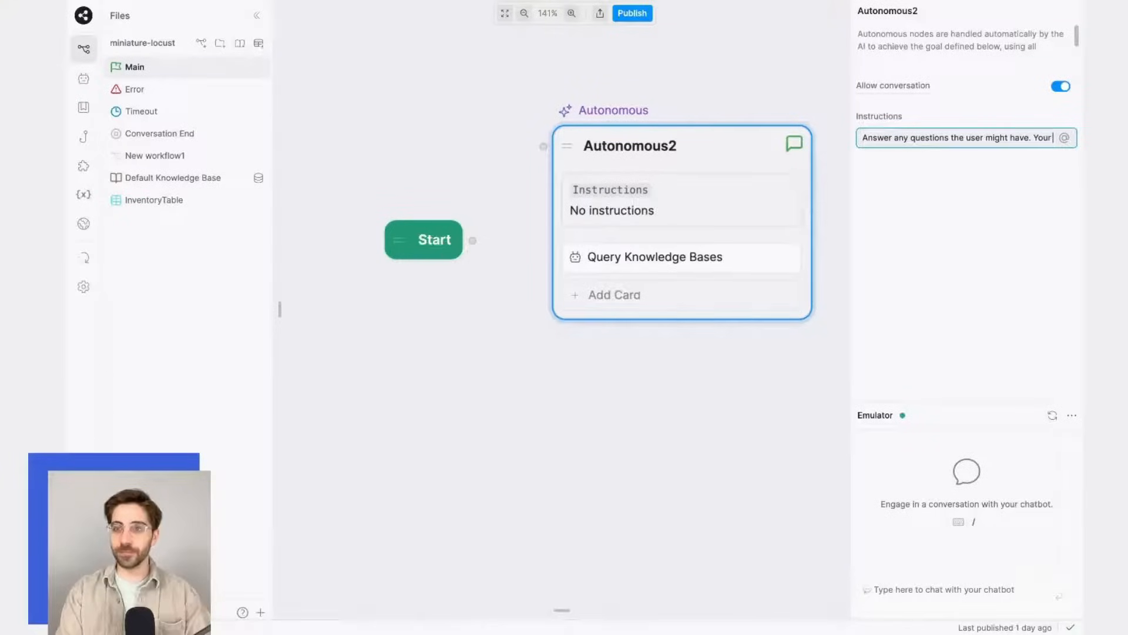
text(goal is to se)
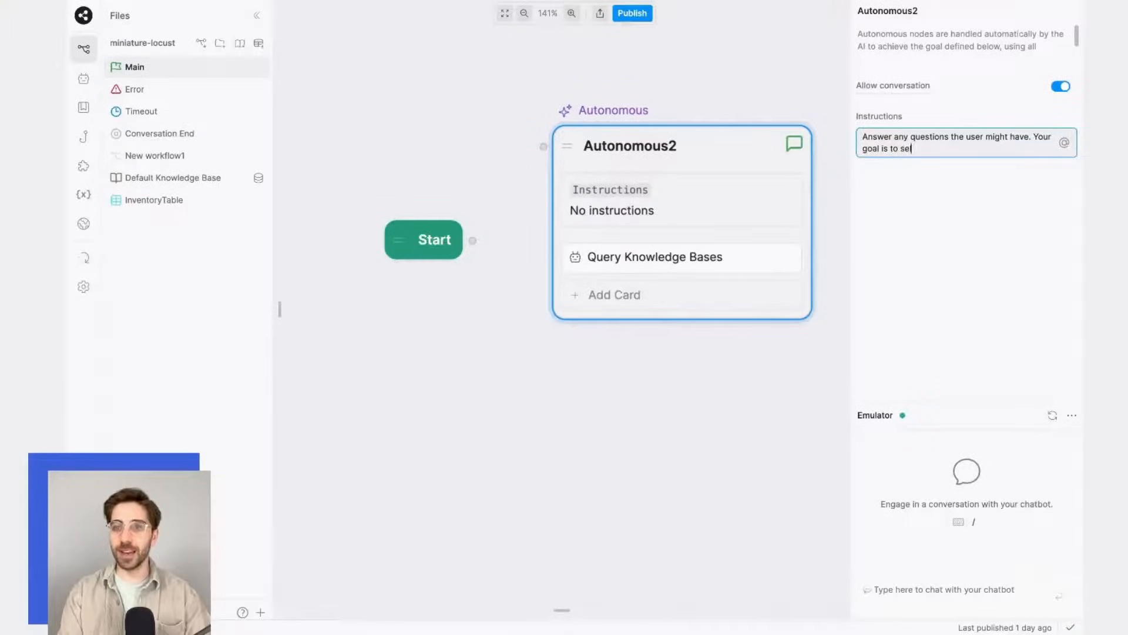
text(l a specific product.)
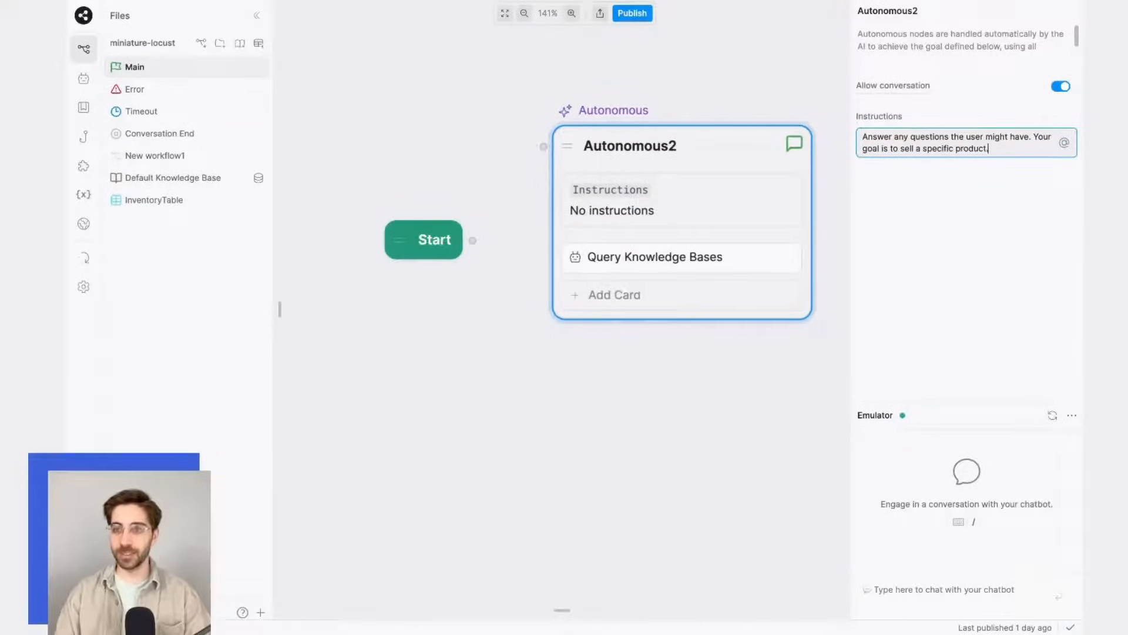
click(716, 438)
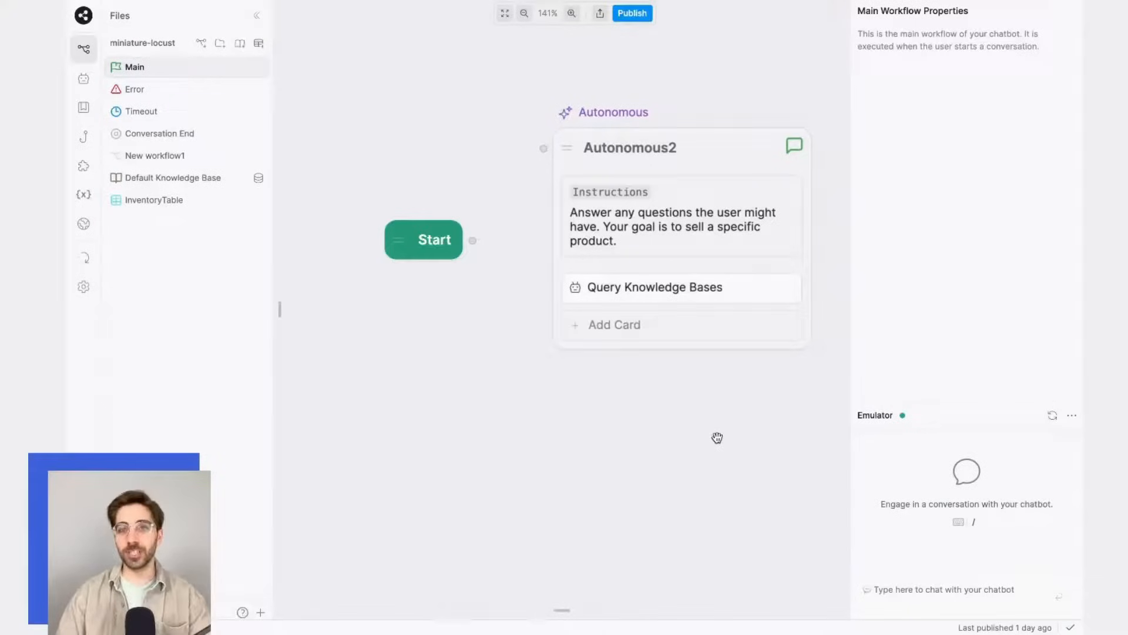
mouse_move(727, 405)
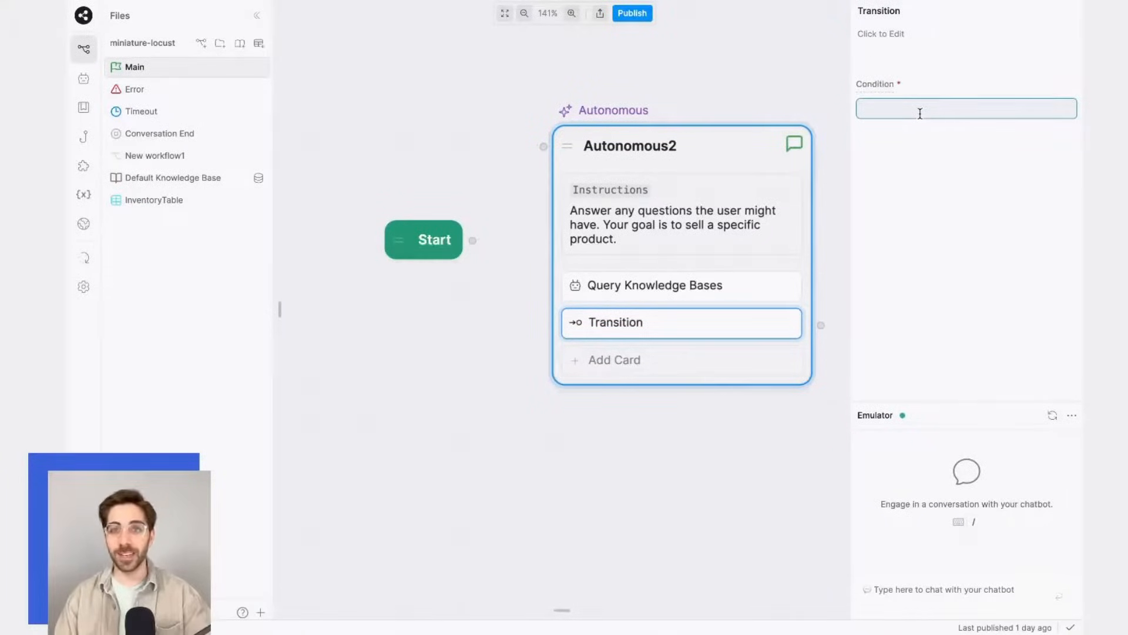
Set the transition condition to 'The user wants to make a purchase.'.
text(The user wants to make a pur)
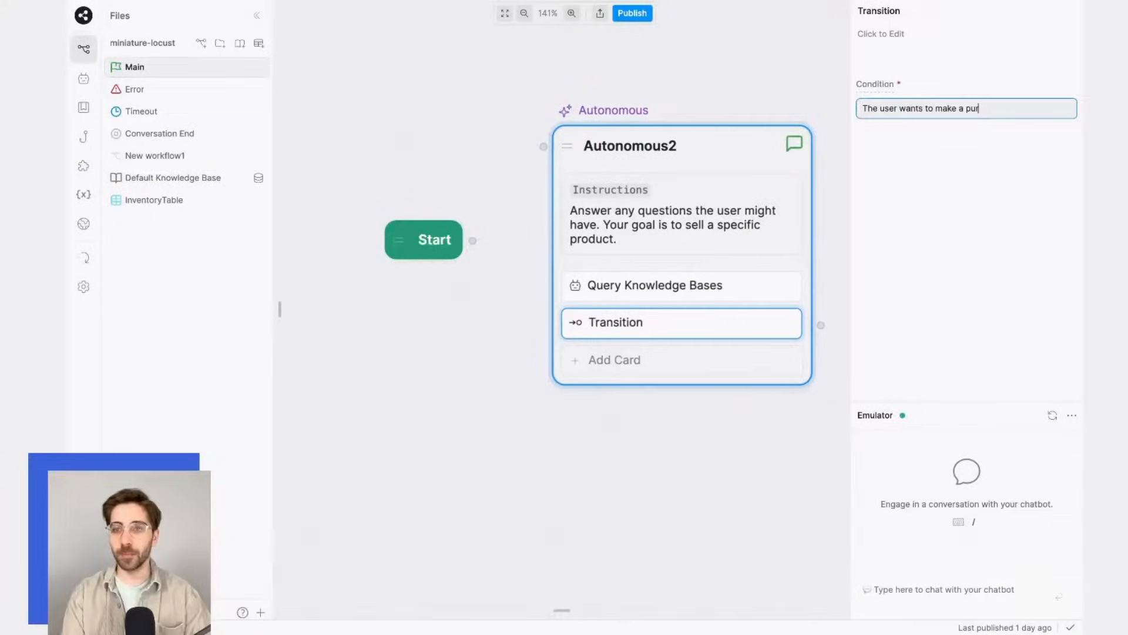
text(chase.)
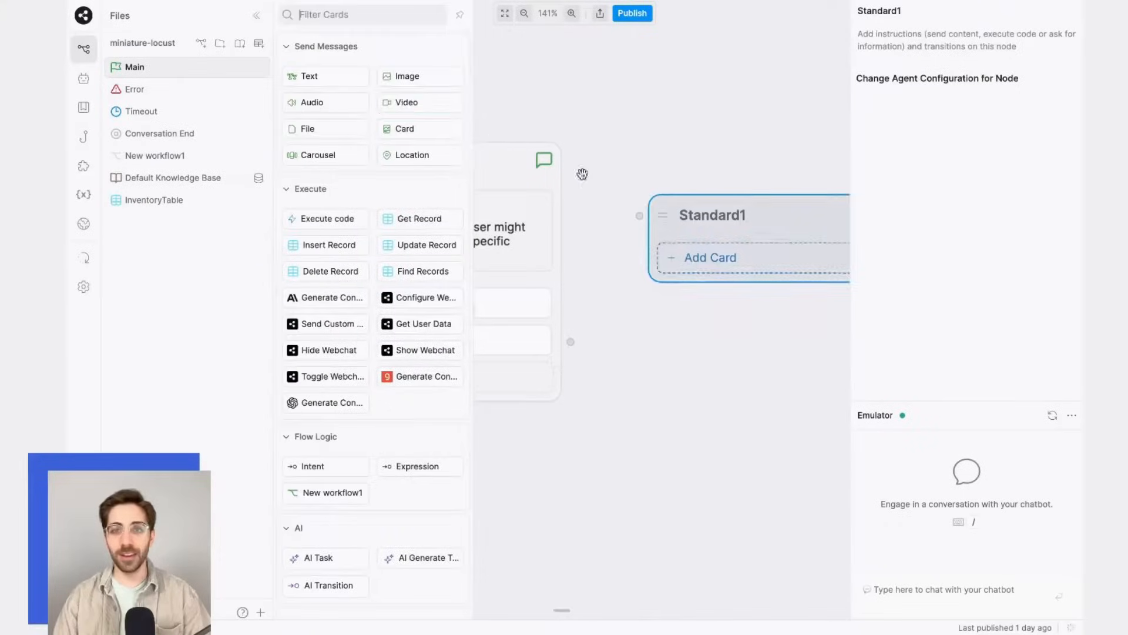
Add a Text card to Standard1 with the message 'Purchase.'.
click(309, 77)
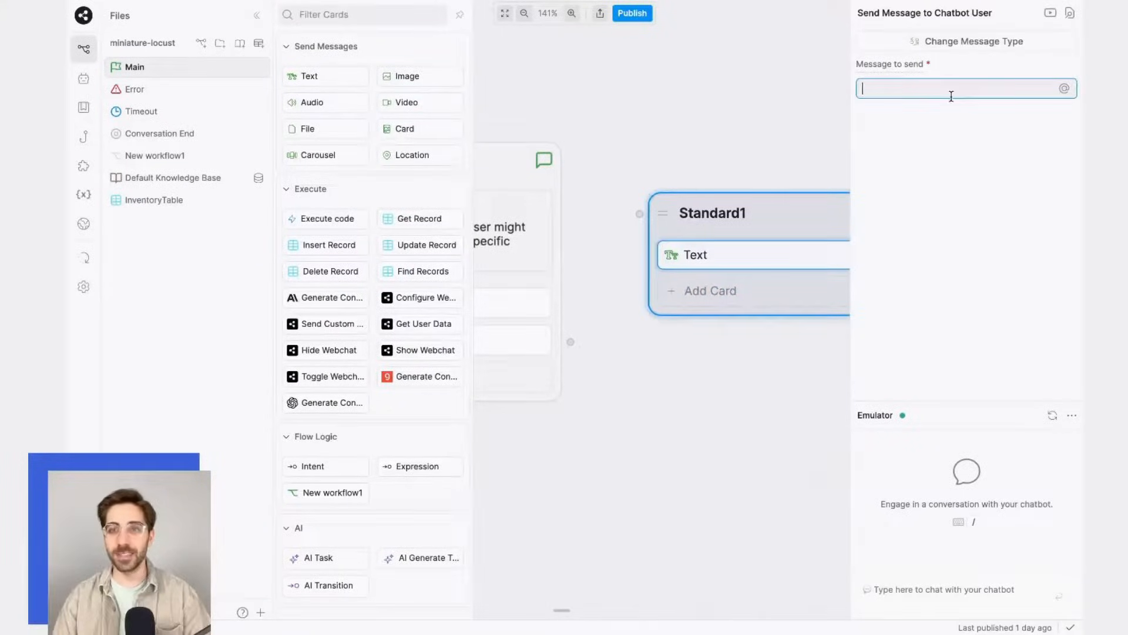
text(Purchase.)
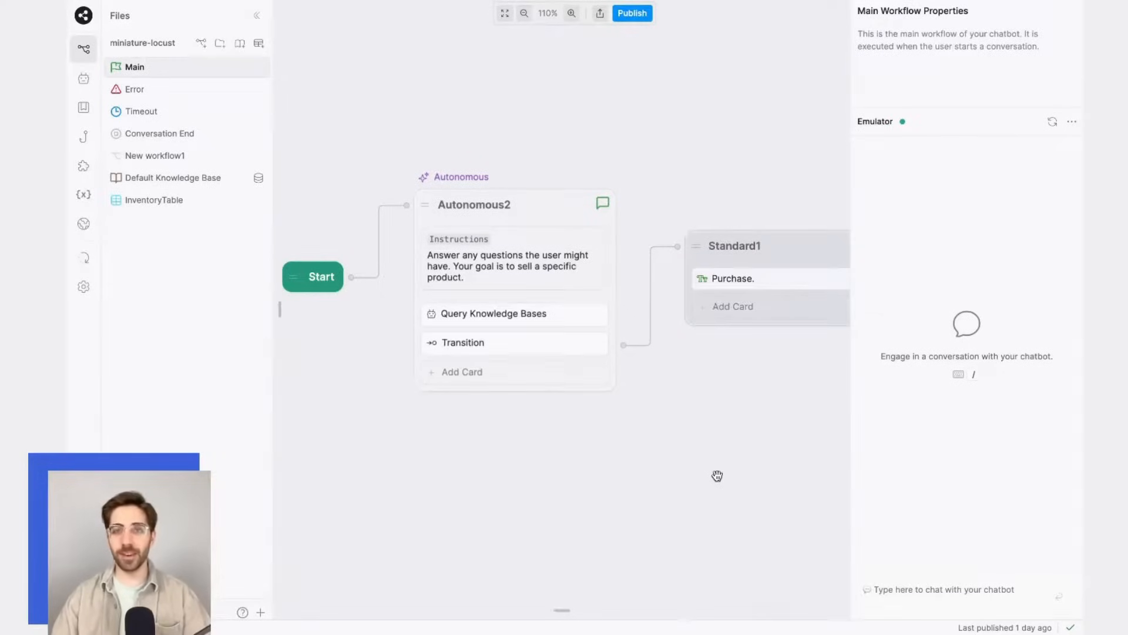
mouse_move(842, 448)
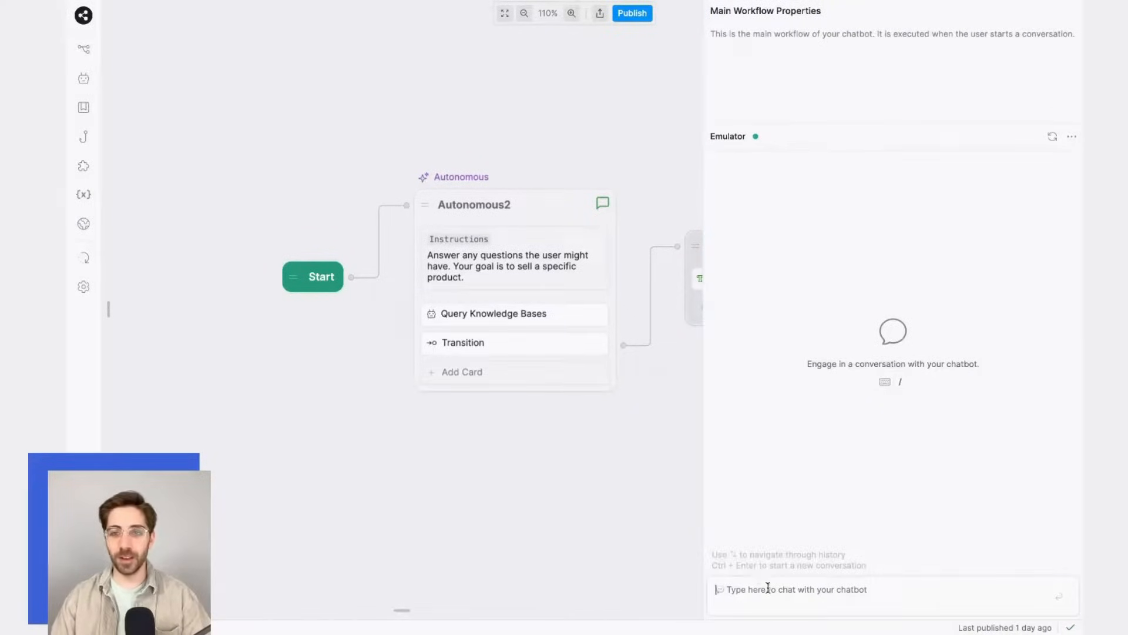
Send 'Hi', a cats message, then ask the difference between orange and grey cats.
text(Hi)
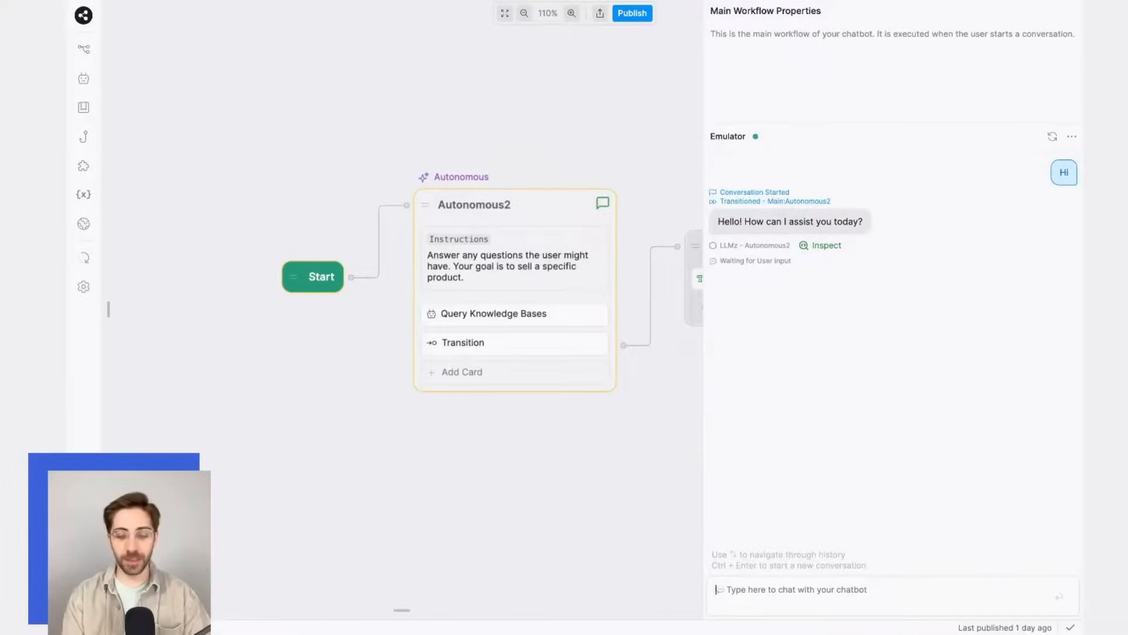
text(I'd like to ta)
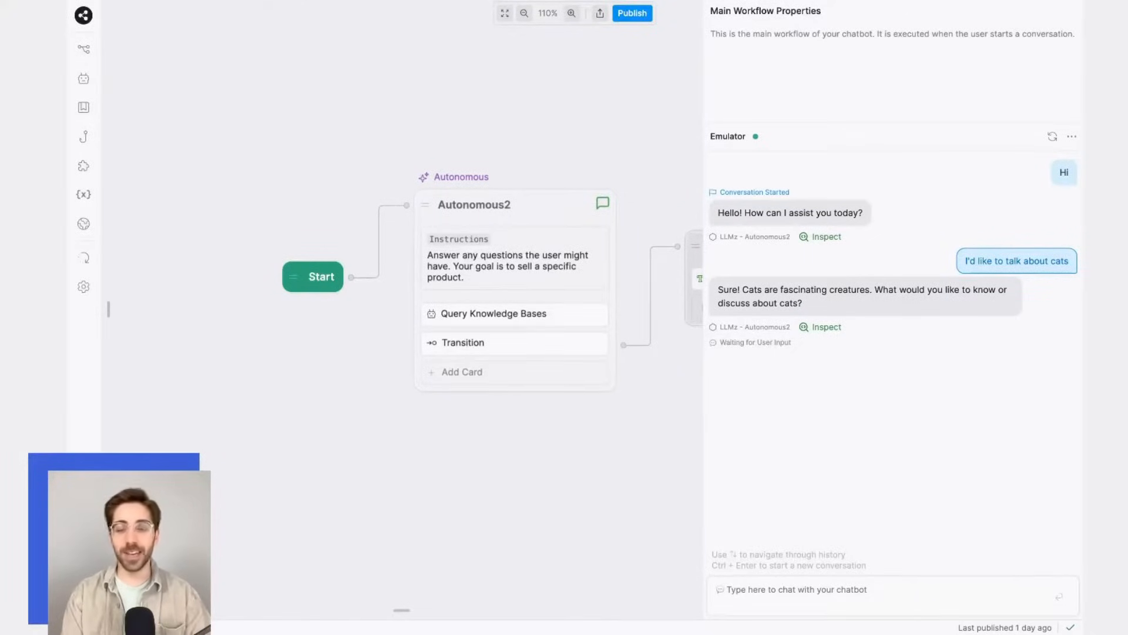
text(I'd like to)
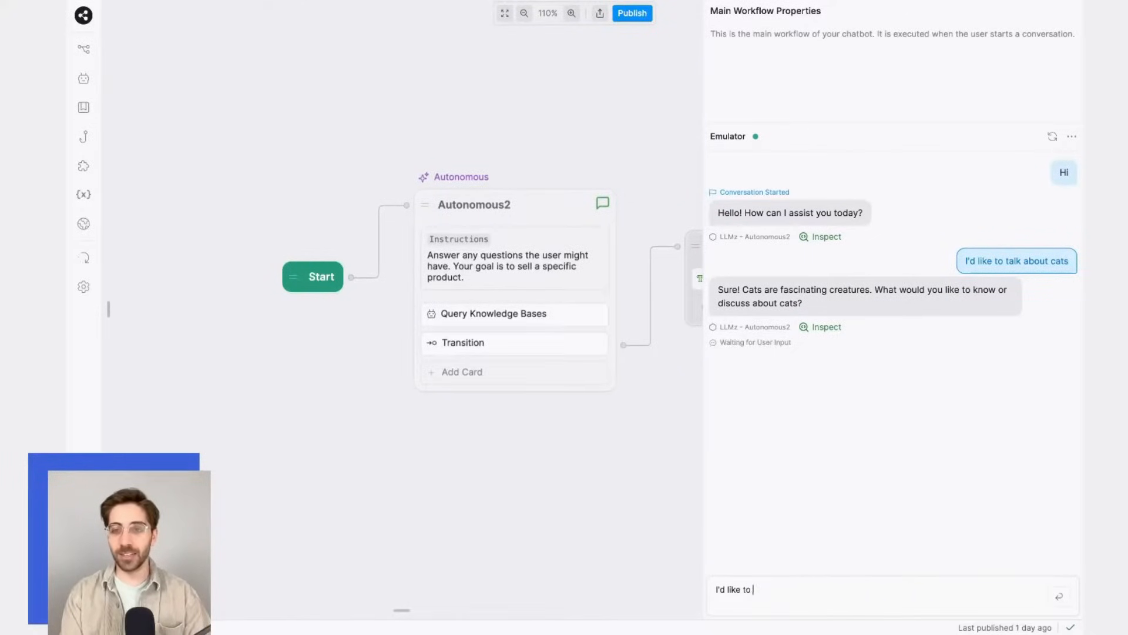
text(know about the difference)
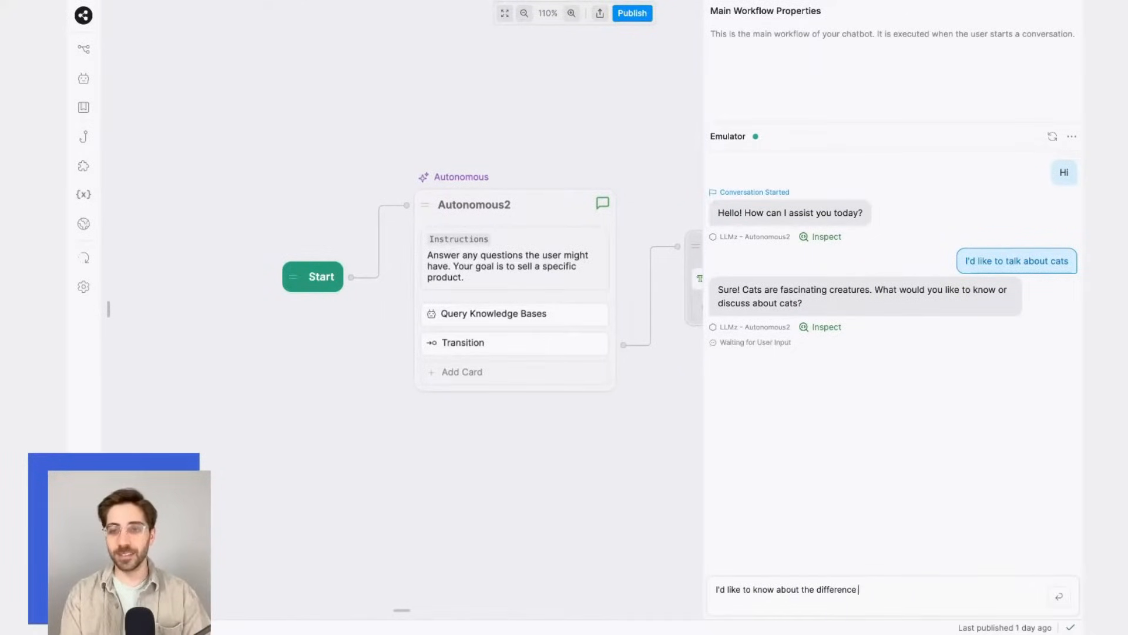
text(between orange and grey c)
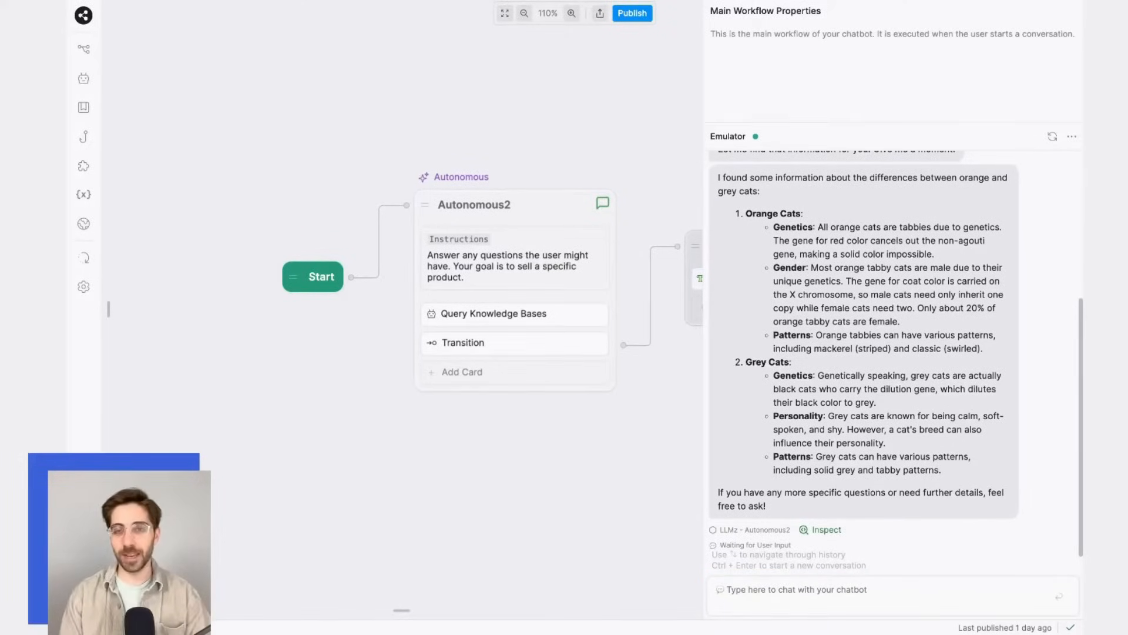
Ask which collar colour suits a grey cat, then request to buy a blue collar.
text(W)
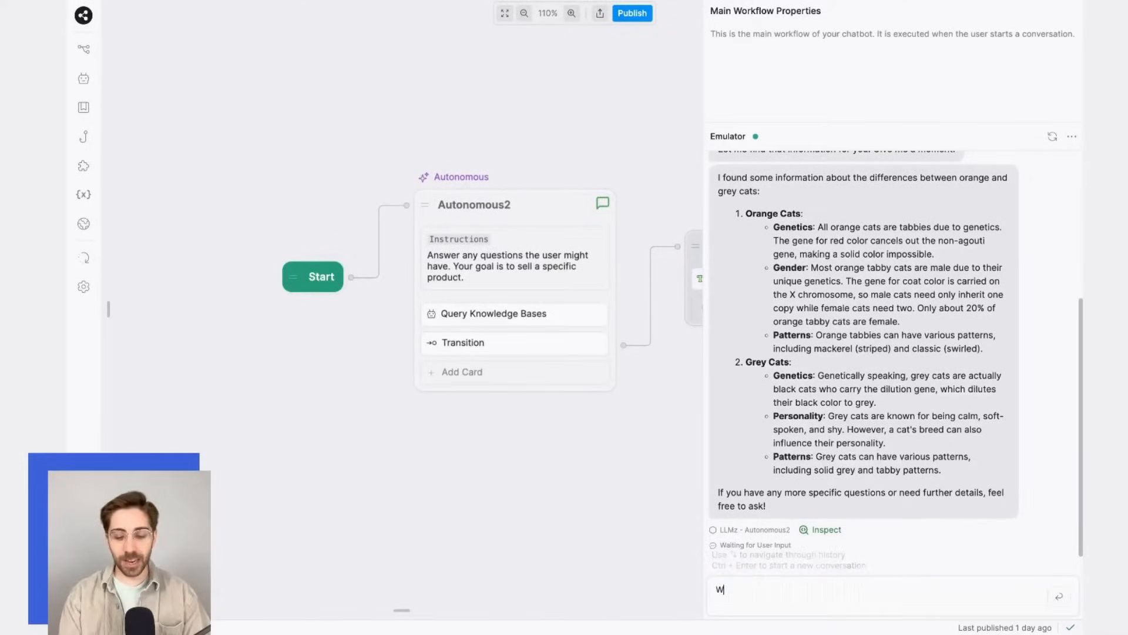
text(hat colour)
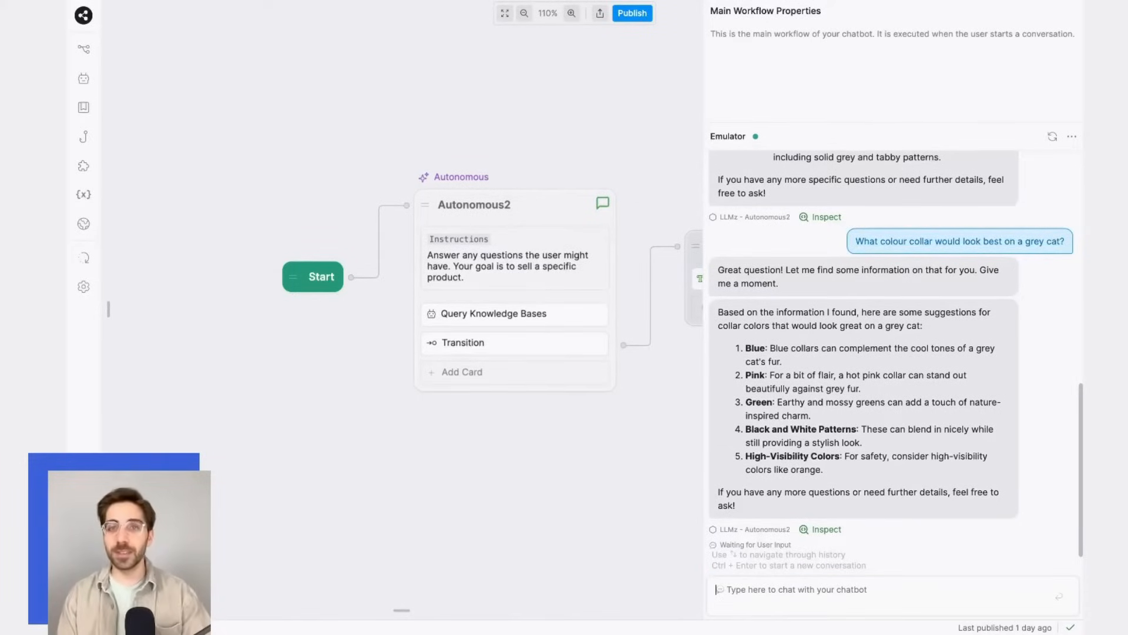
text(I'd)
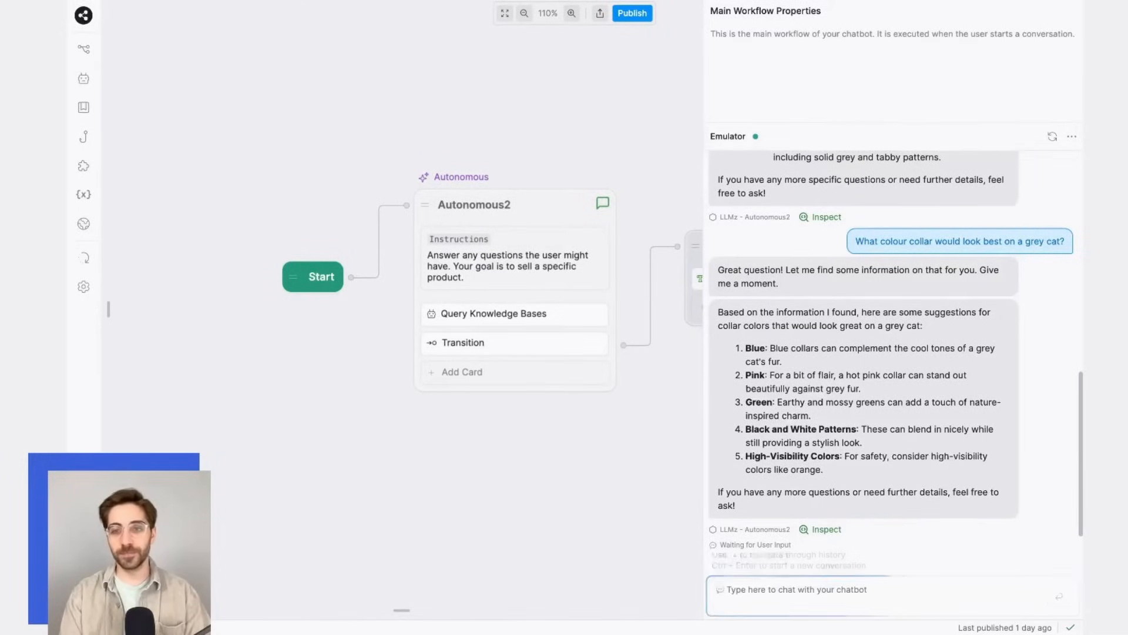
text(I'd like to buy a blue collar.)
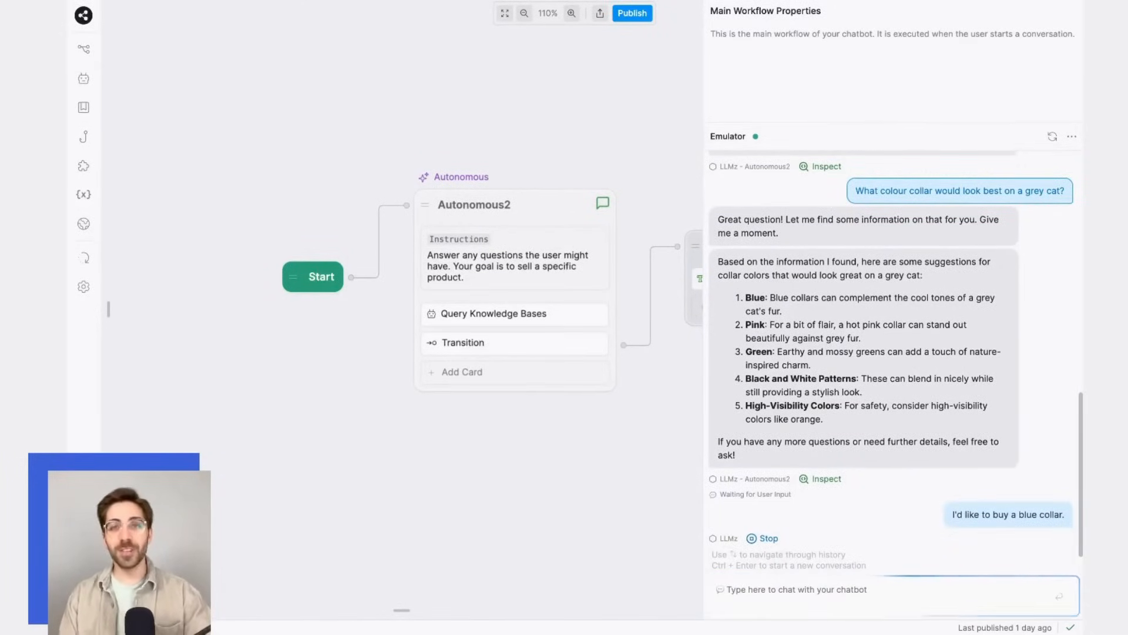